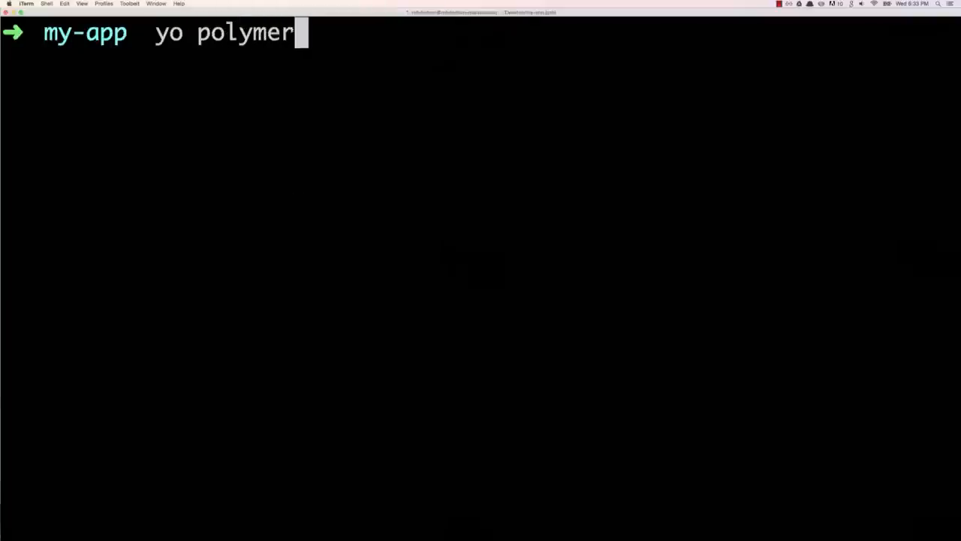
- Run 'yo polymer && gulp serve' in my-app to scaffold and serve the Polymer Starter Kit
{"action": "type", "text": "&& gulp se"}
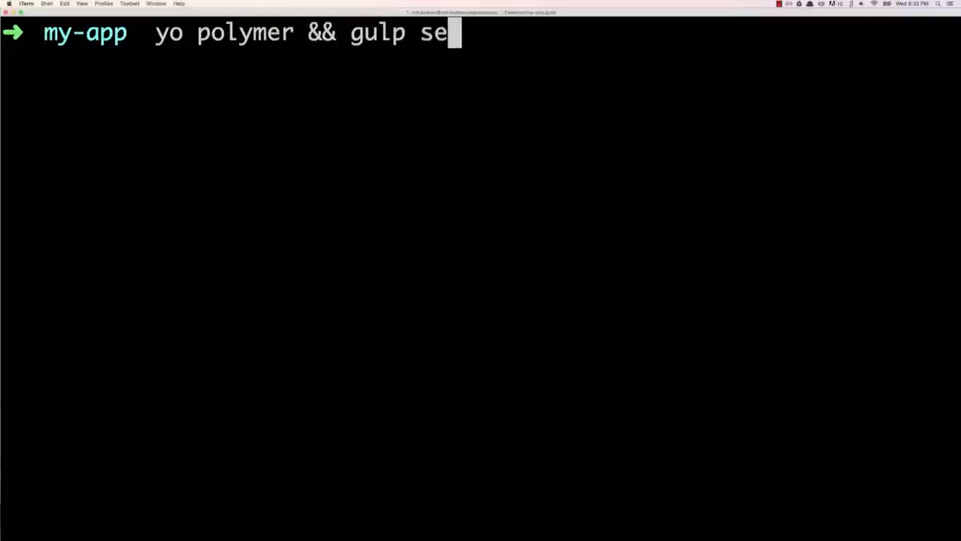
{"action": "type", "text": "rve"}
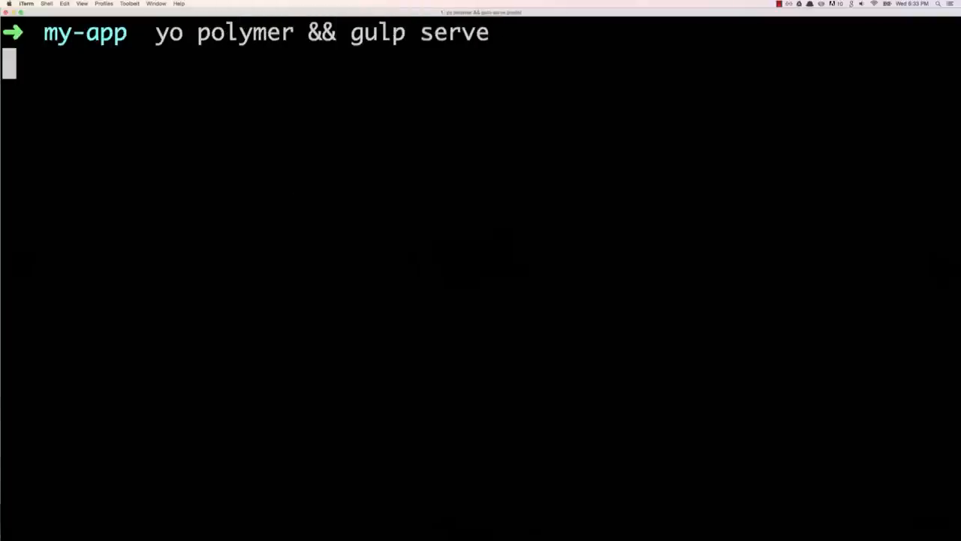
{"action": "key", "text": "Return"}
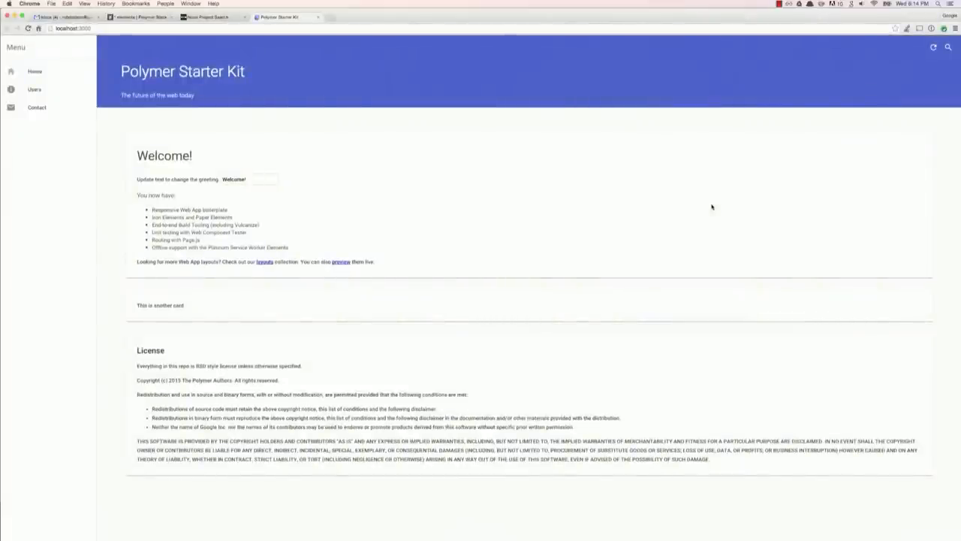
{"action": "left_click", "coordinate": [35, 89]}
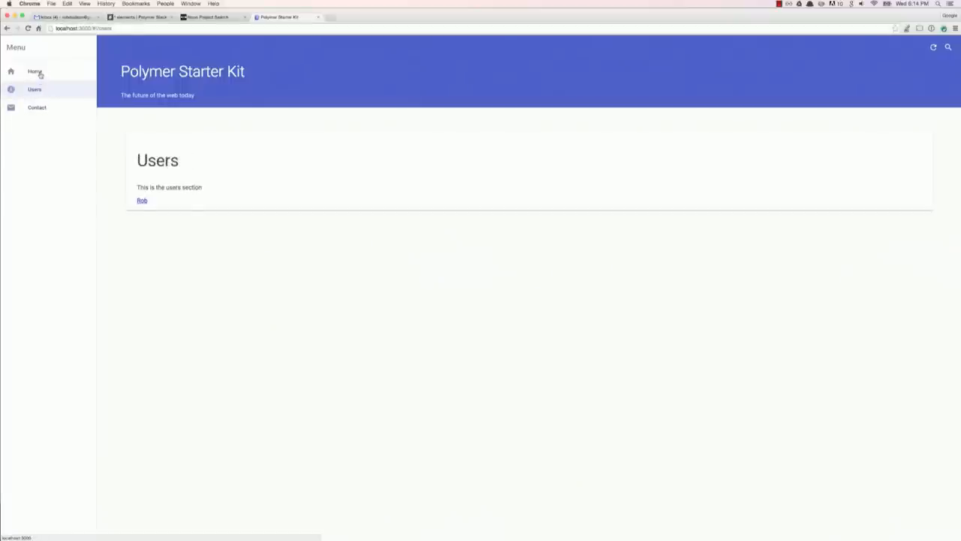
{"action": "left_click", "coordinate": [35, 71]}
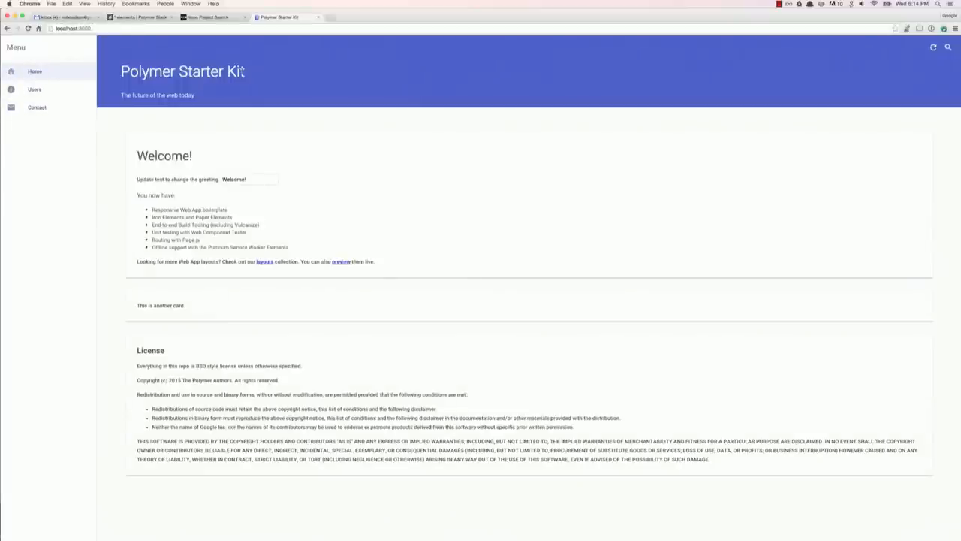